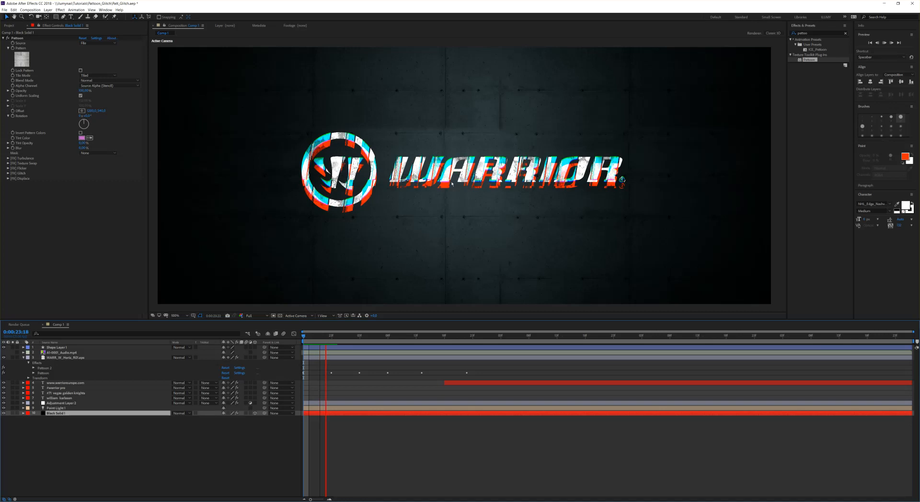
# Step: Select the WARRIOR logo layer and disable its existing Pattoon effects so the plain logo shows
pyautogui.click(340, 341)
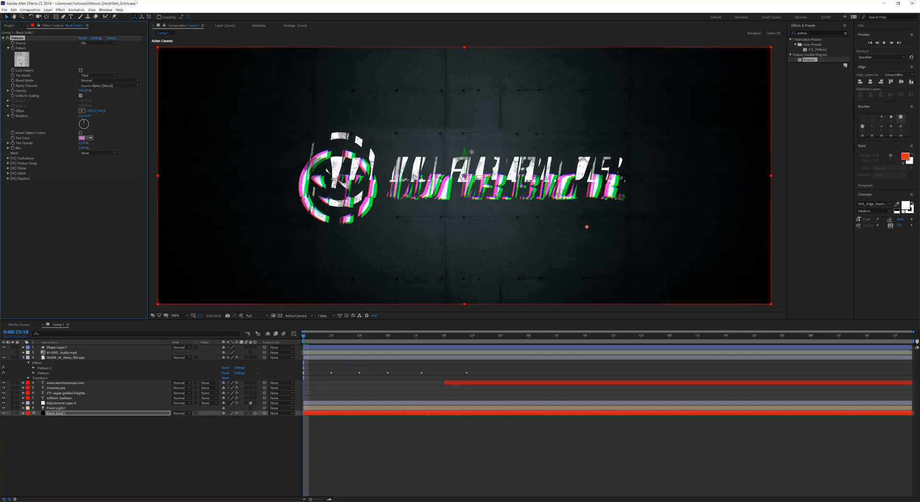
pyautogui.click(20, 61)
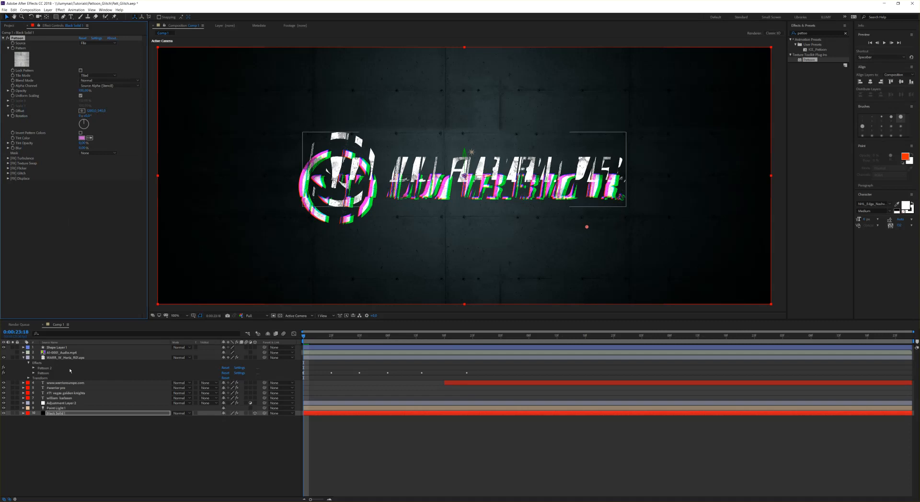
pyautogui.click(449, 98)
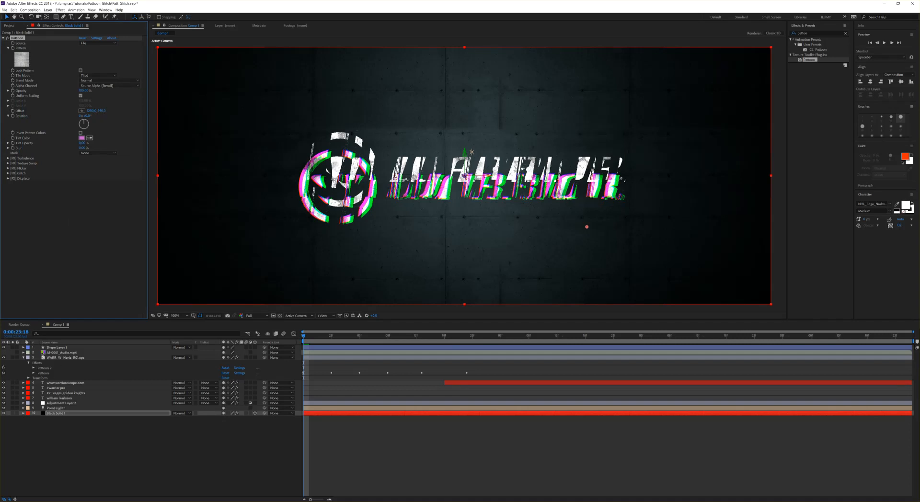
pyautogui.click(62, 357)
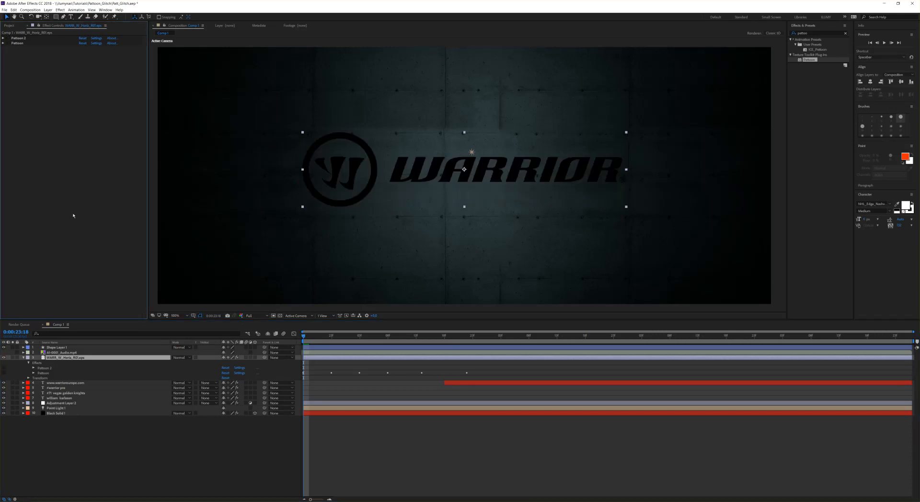
pyautogui.moveTo(838, 211)
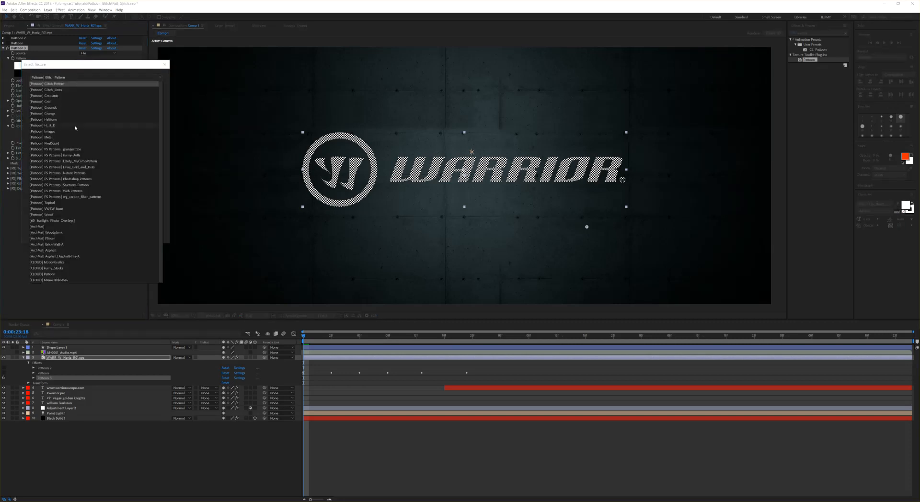
pyautogui.moveTo(69, 110)
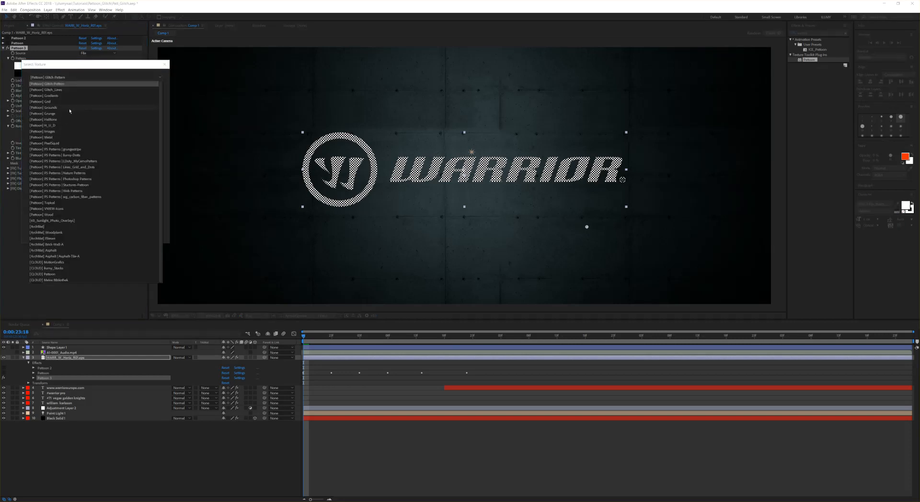
# Step: Apply a white grunge texture from the Pattoon library to the WARRIOR logo
pyautogui.click(44, 119)
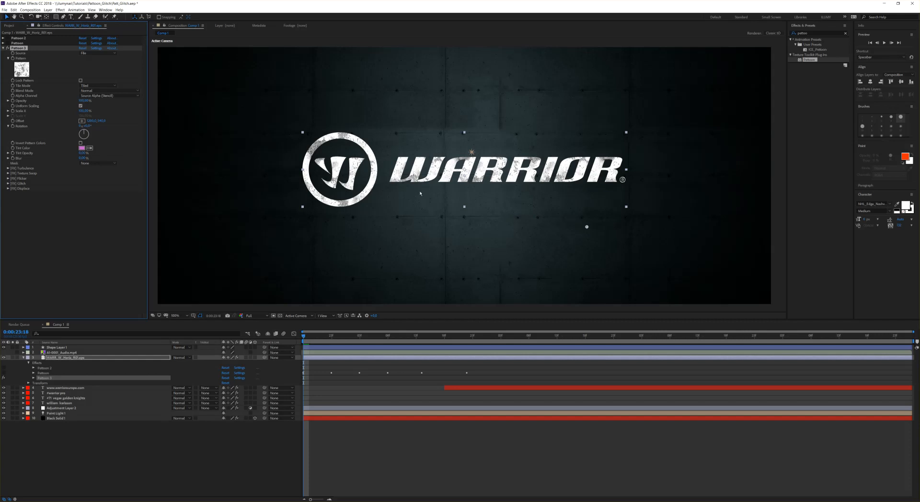
pyautogui.moveTo(94, 86)
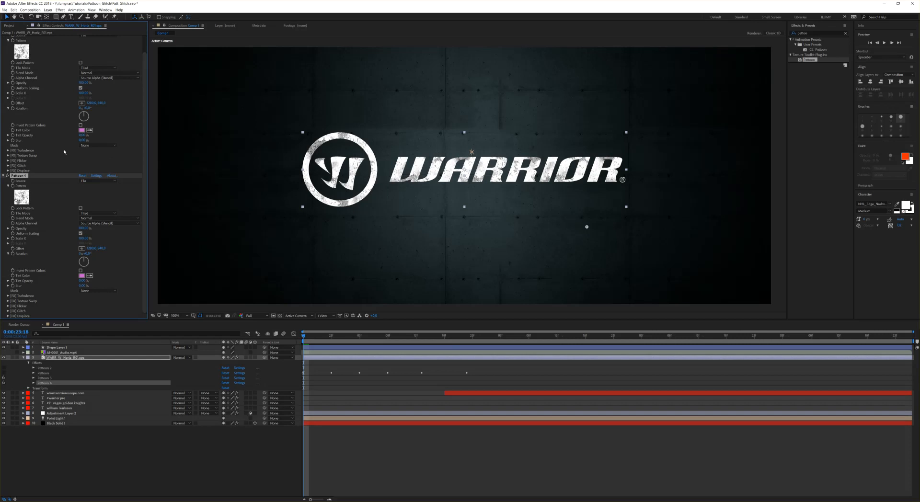
# Step: Set the new Pattoon effect's texture to [Pattoon] Glitch_Lines
pyautogui.click(21, 196)
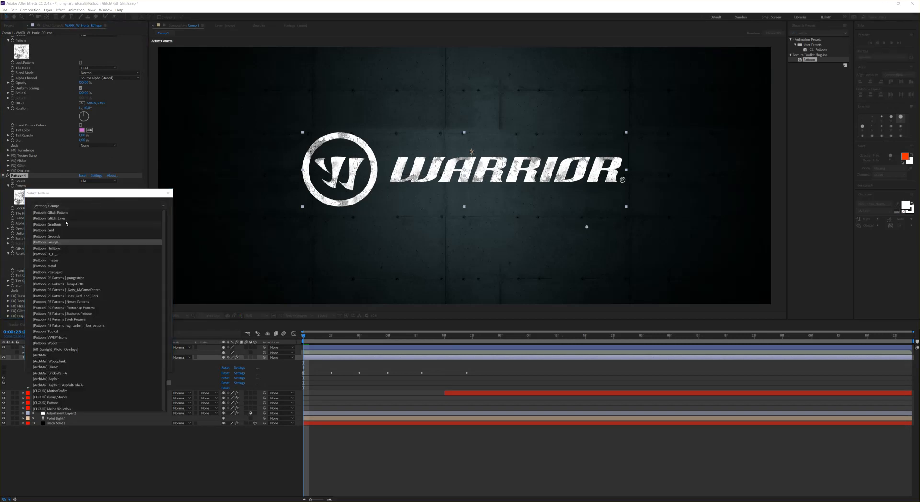
pyautogui.click(46, 242)
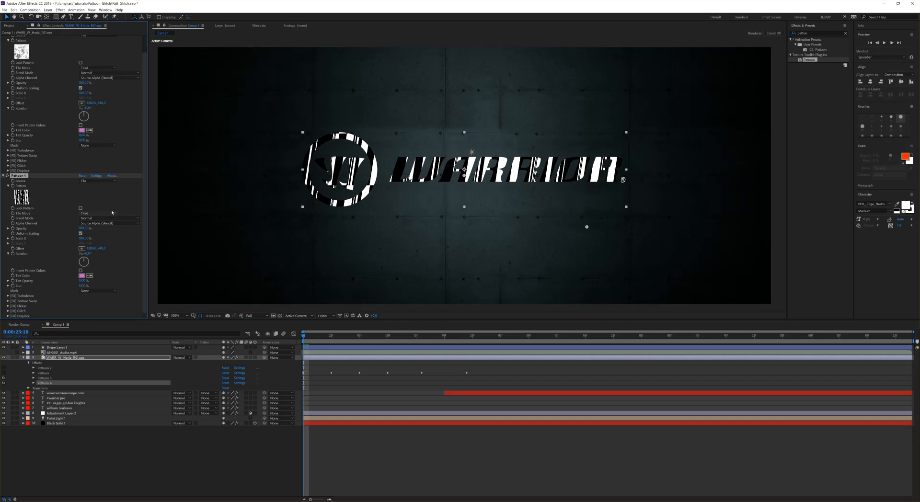
pyautogui.moveTo(149, 218)
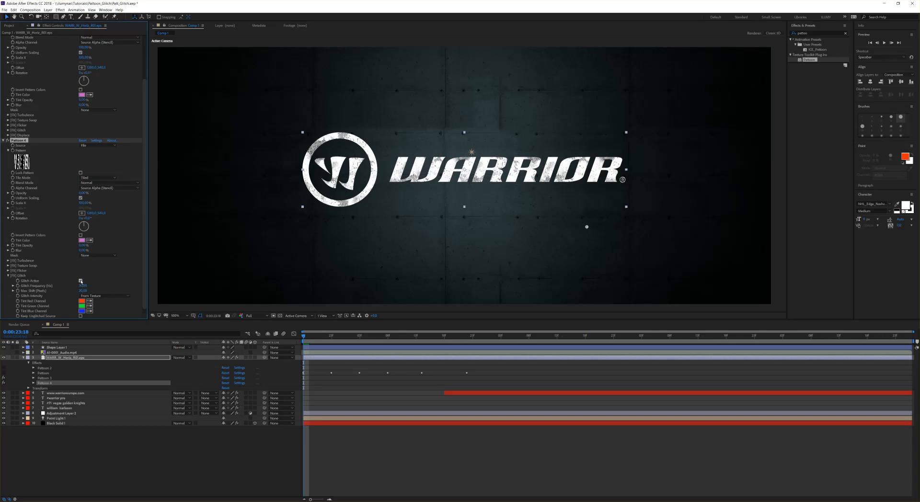
# Step: Tick Glitch Active under [FX] Glitch in the fourth Pattoon effect
pyautogui.click(81, 280)
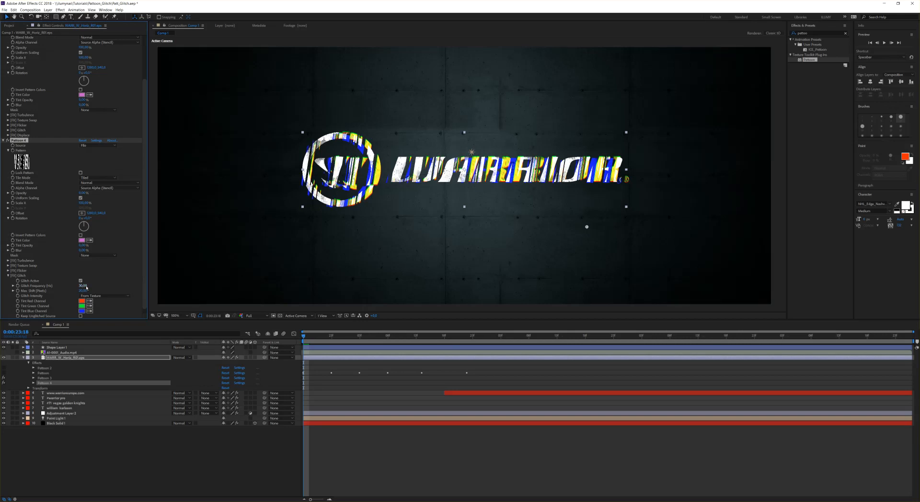
pyautogui.moveTo(380, 114)
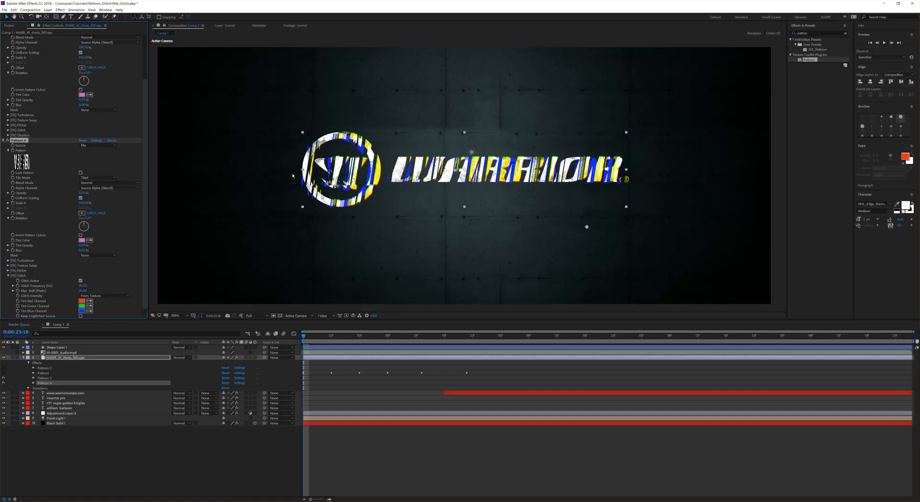
pyautogui.moveTo(143, 198)
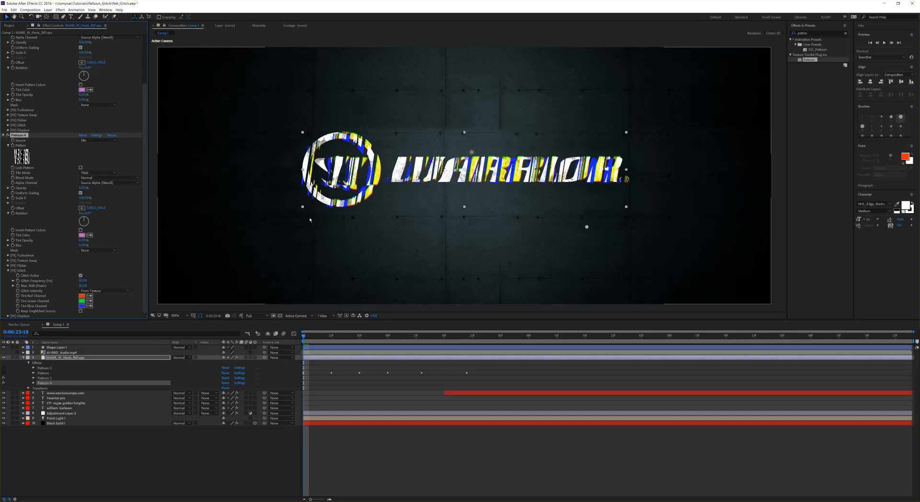
pyautogui.moveTo(335, 217)
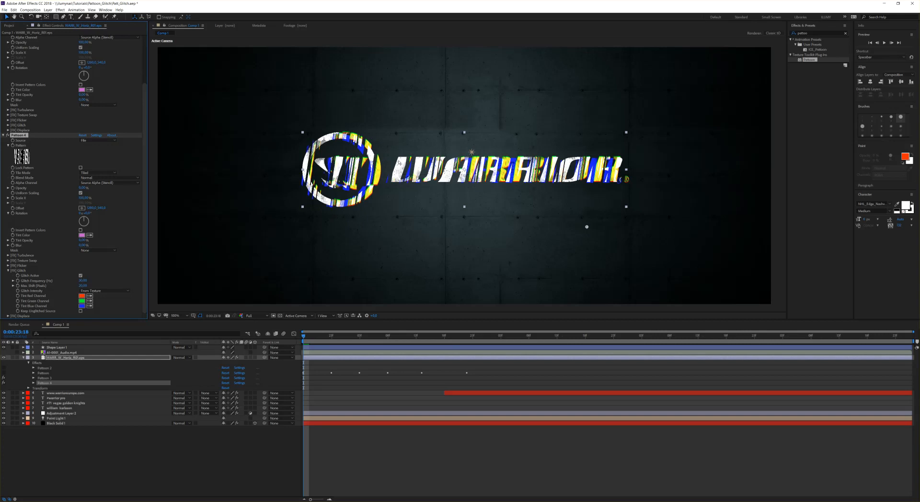
pyautogui.moveTo(287, 227)
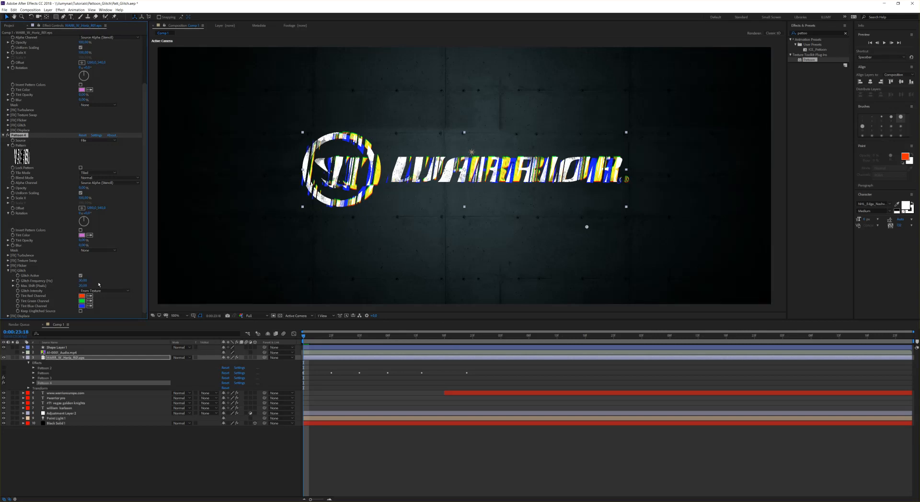
pyautogui.moveTo(157, 236)
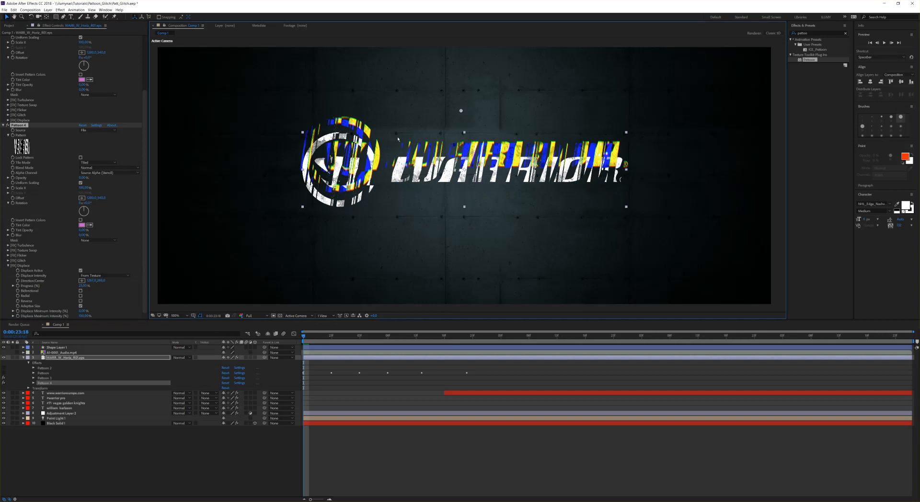
pyautogui.moveTo(465, 110)
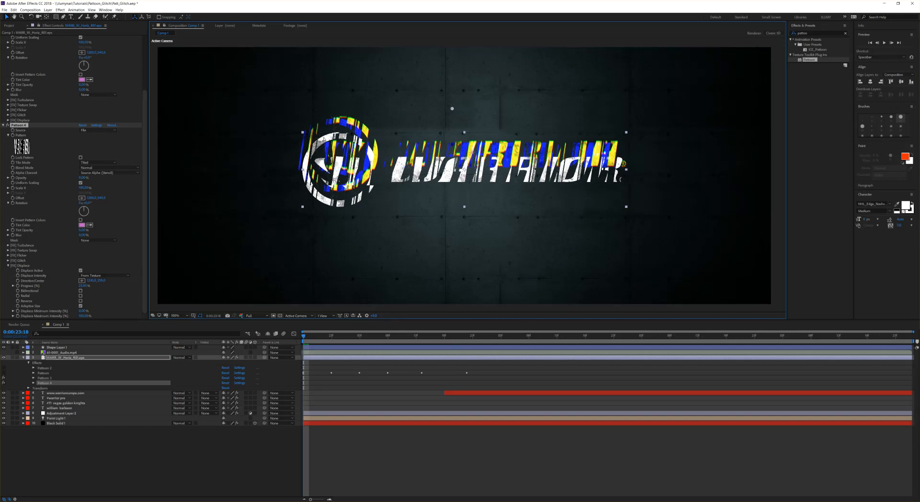
pyautogui.moveTo(351, 286)
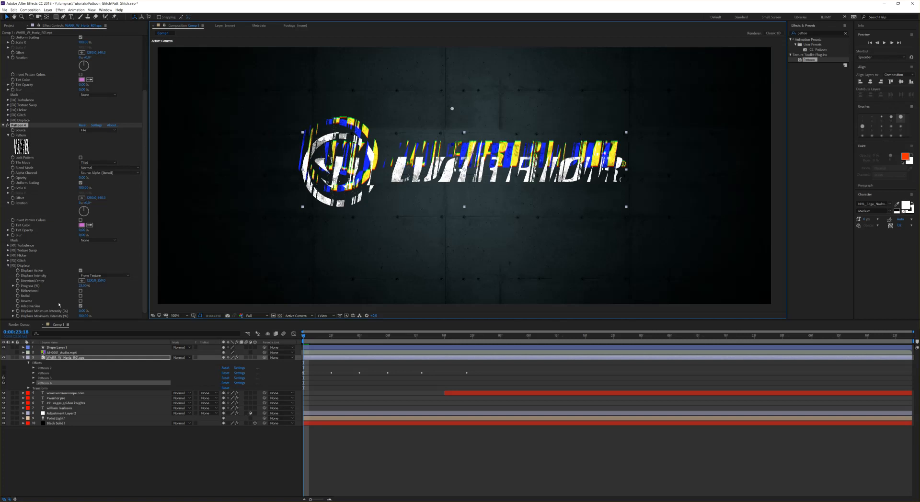
pyautogui.moveTo(384, 106)
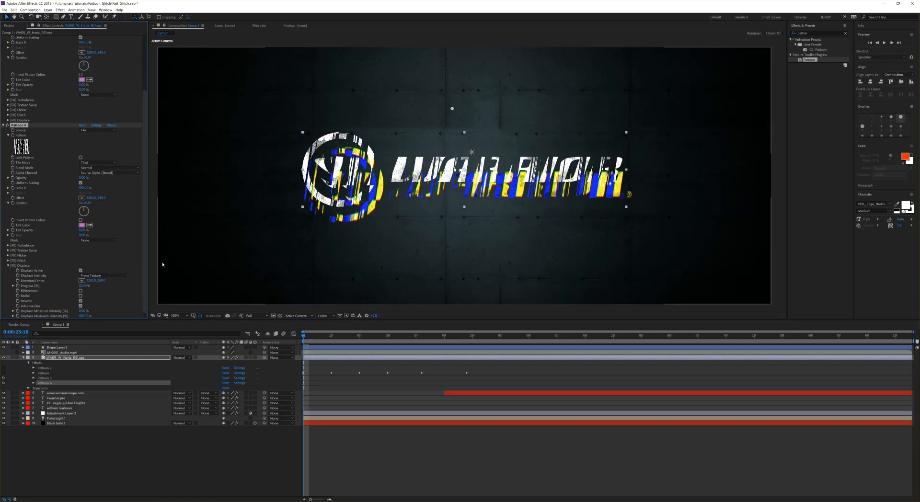
pyautogui.moveTo(424, 148)
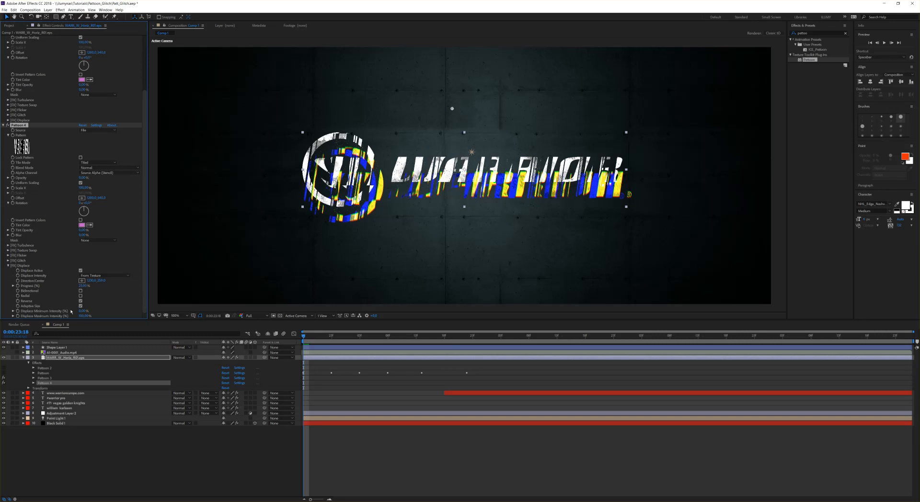
pyautogui.moveTo(39, 290)
pyautogui.write('wiggle(5,2)')
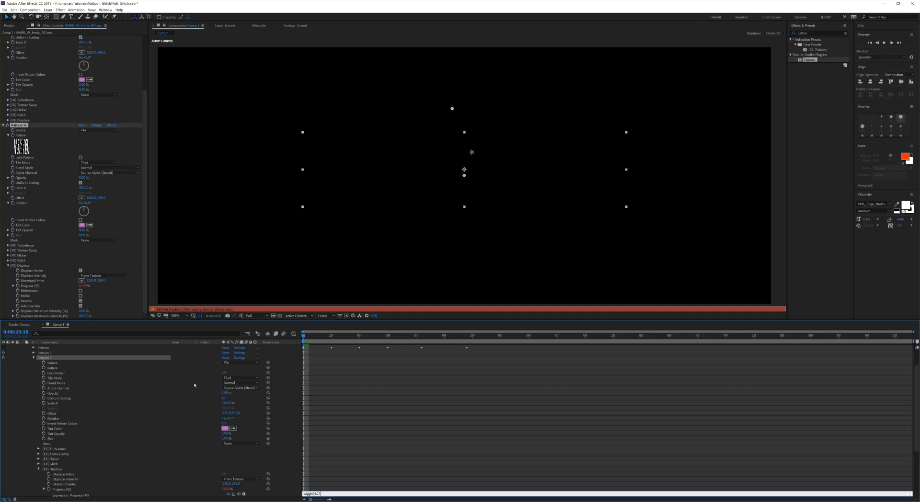
pyautogui.moveTo(402, 419)
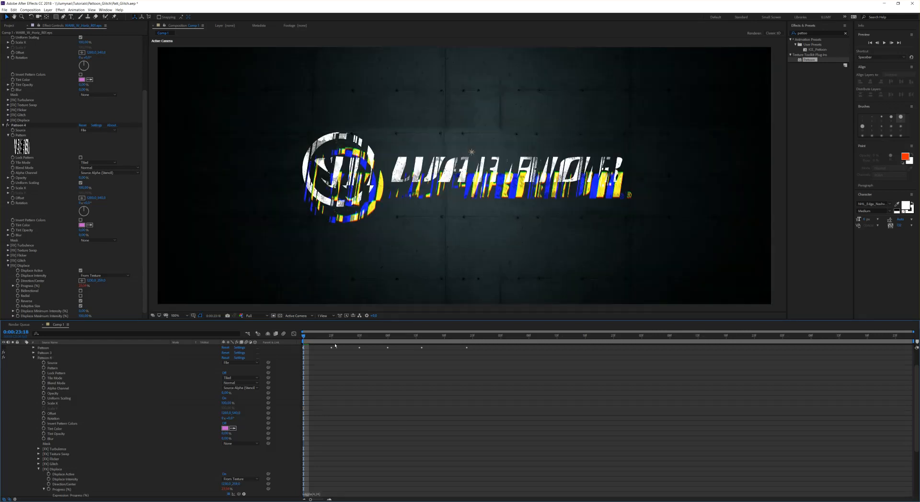
# Step: Commit the wiggle expression on Pattoon 4's Displace Progress
pyautogui.click(320, 335)
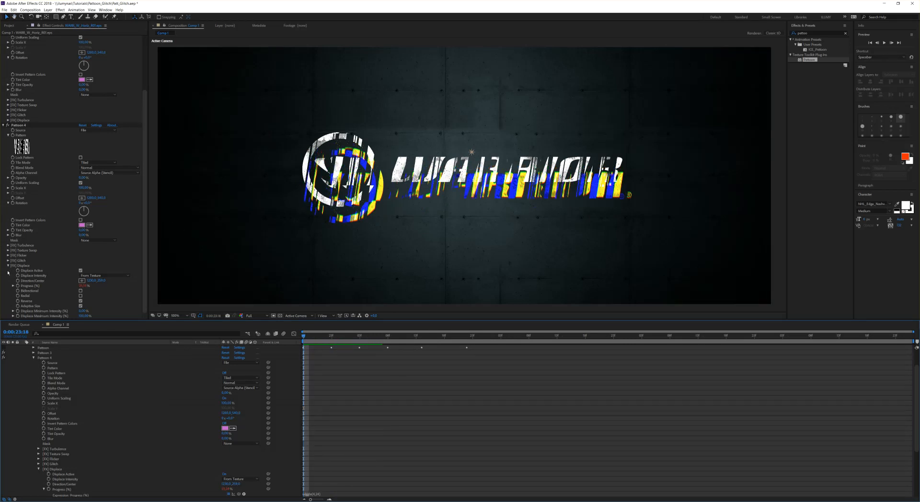
# Step: Tick Flicker Active in Pattoon 4 and adjust its flicker settings
pyautogui.scroll(3)
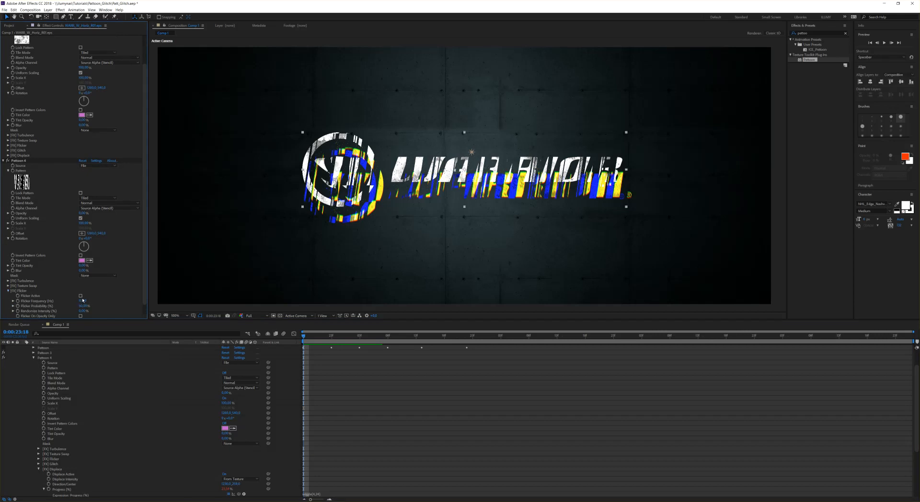
pyautogui.click(81, 295)
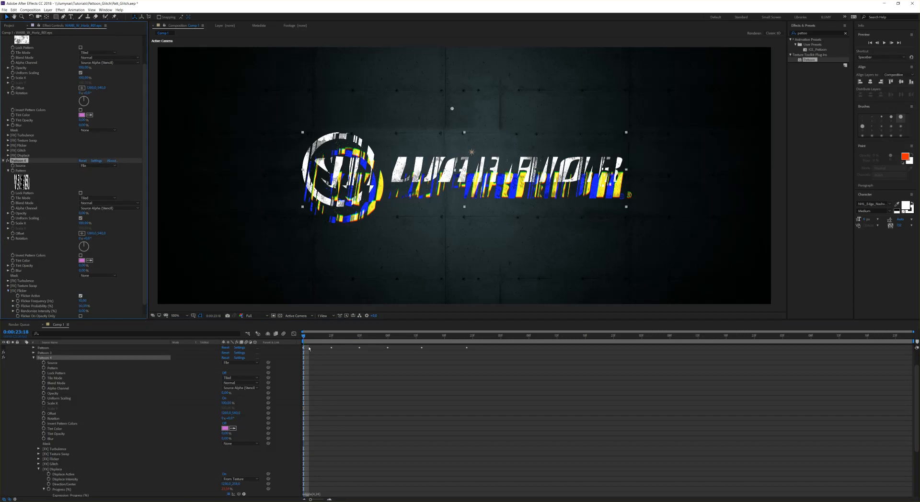
pyautogui.click(320, 334)
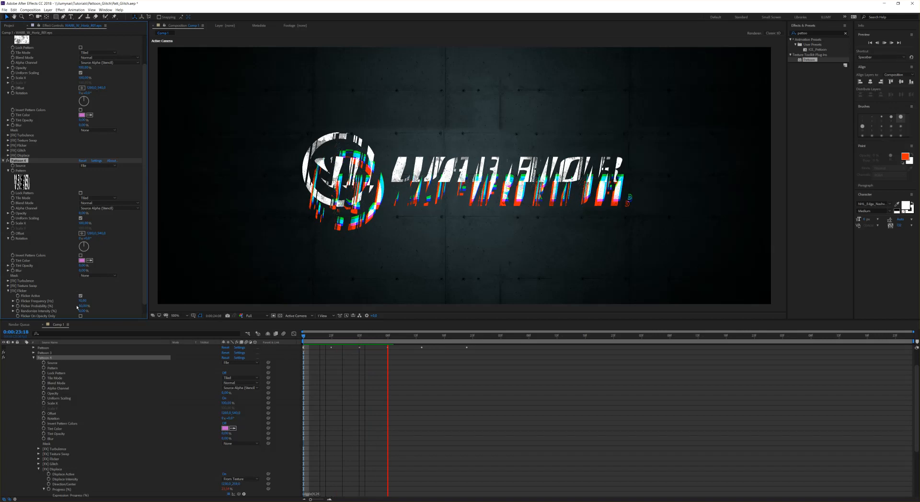
pyautogui.click(413, 335)
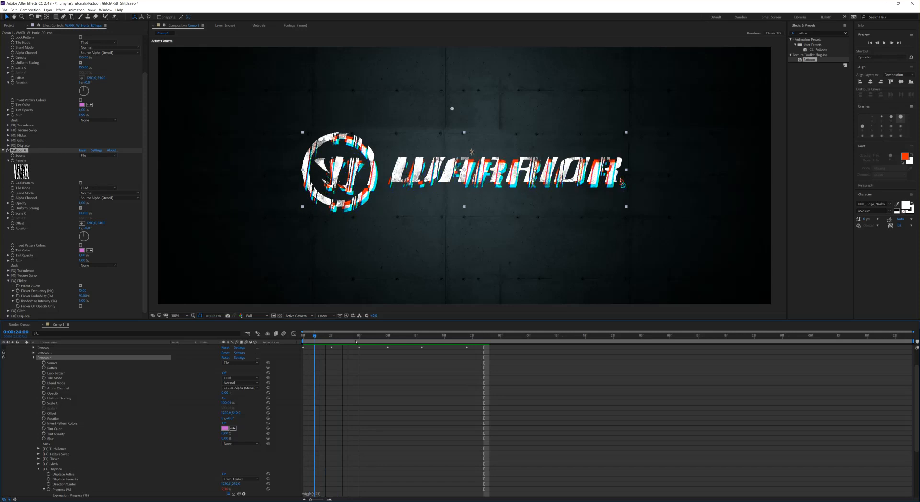
# Step: Duplicate the WARRIOR logo layer and preview clean and glitched frames on the time ruler
pyautogui.click(398, 336)
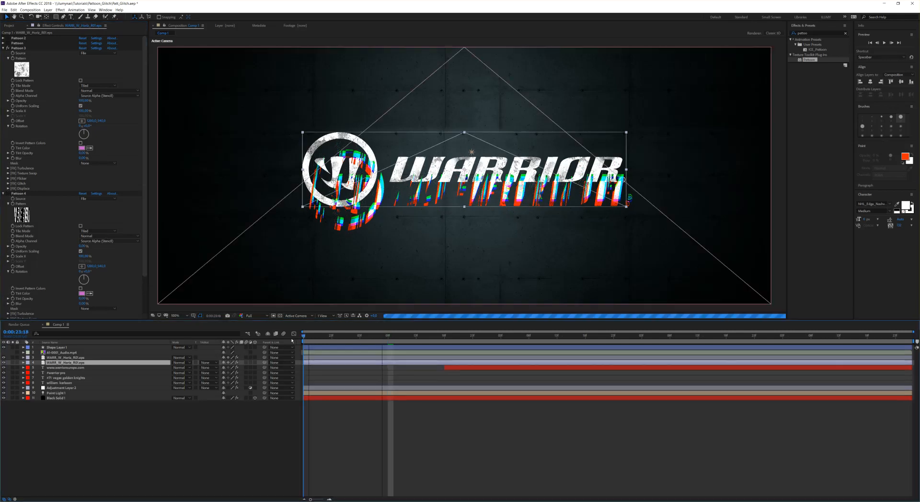
pyautogui.click(373, 334)
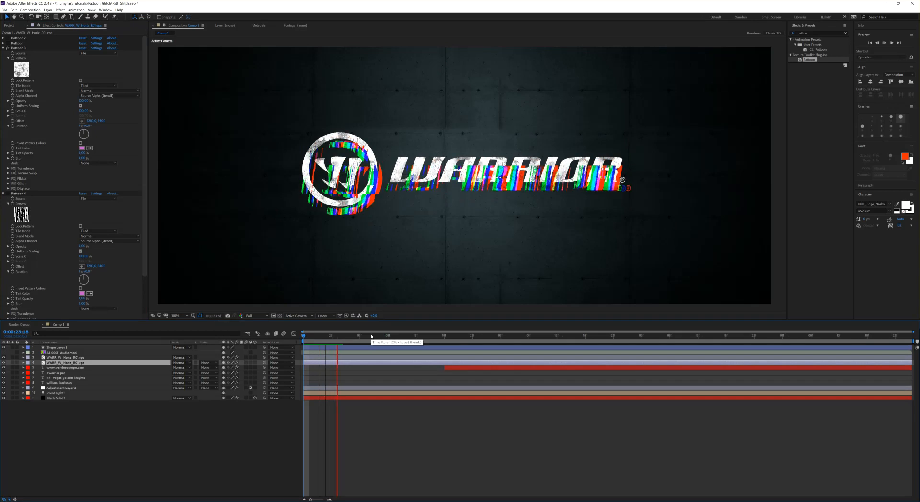
pyautogui.click(361, 335)
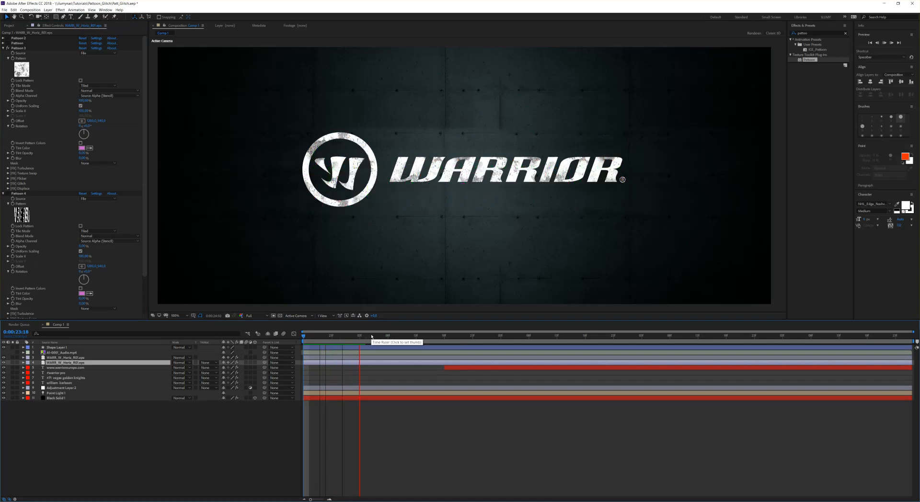
pyautogui.click(387, 335)
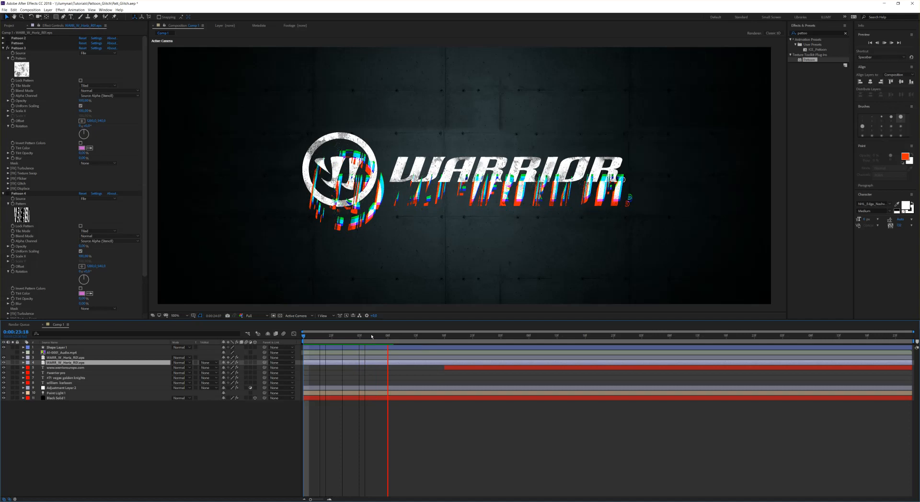
pyautogui.click(401, 335)
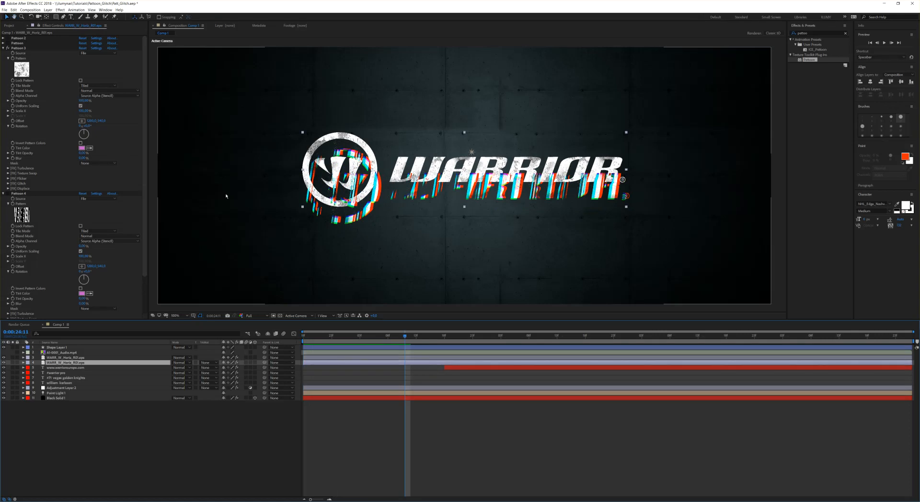
pyautogui.moveTo(150, 208)
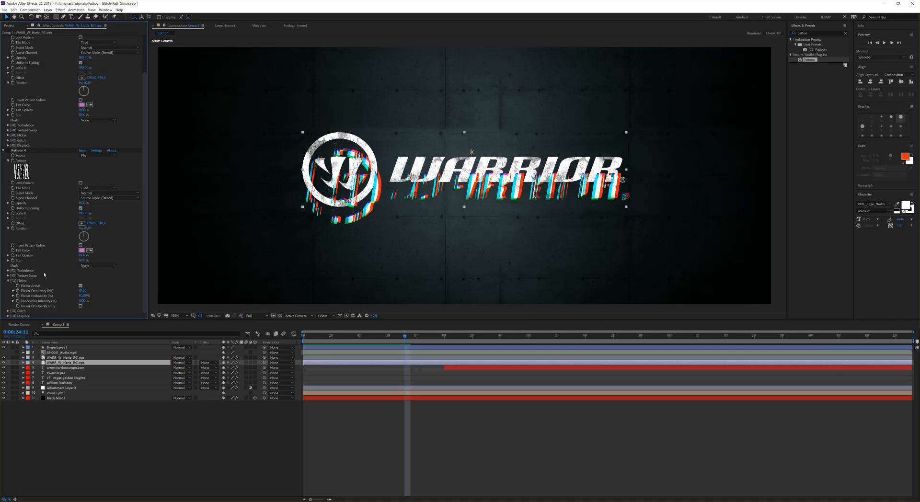
pyautogui.moveTo(75, 218)
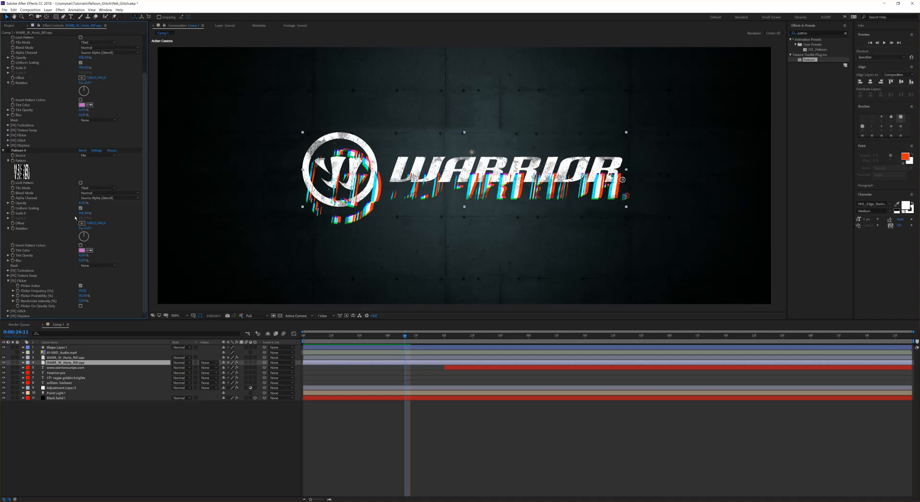
pyautogui.moveTo(116, 179)
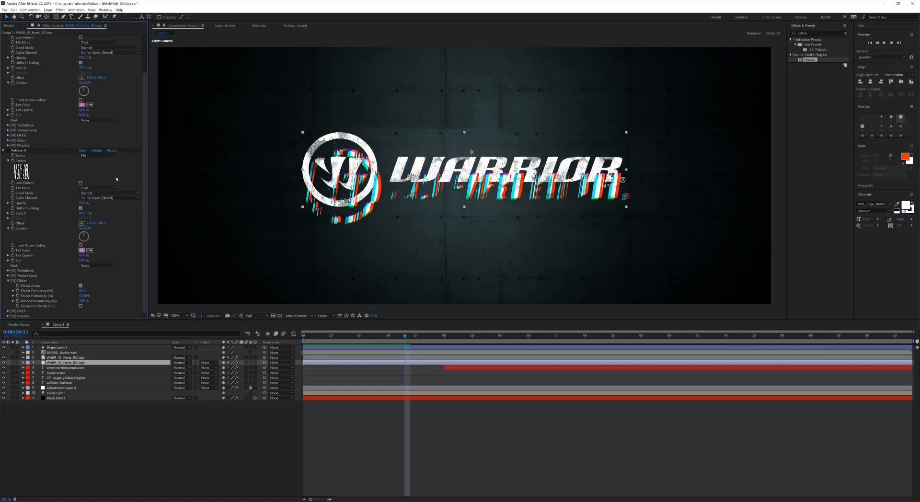
pyautogui.moveTo(87, 174)
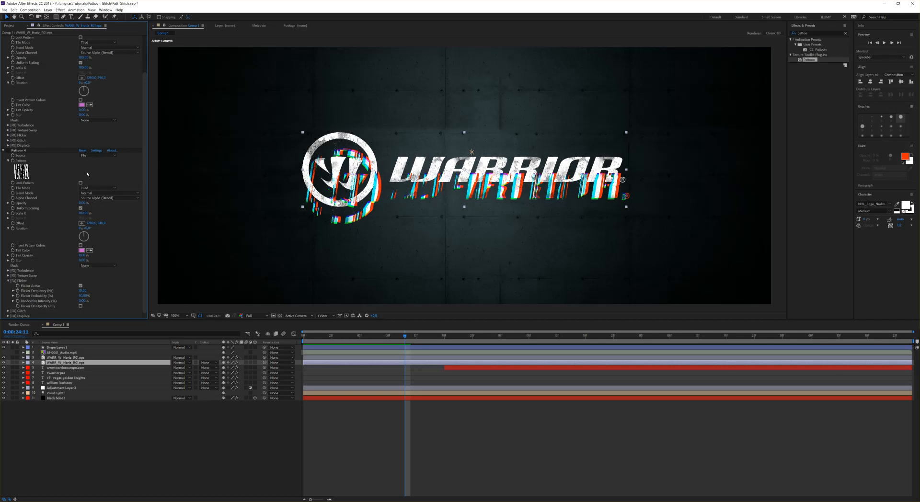